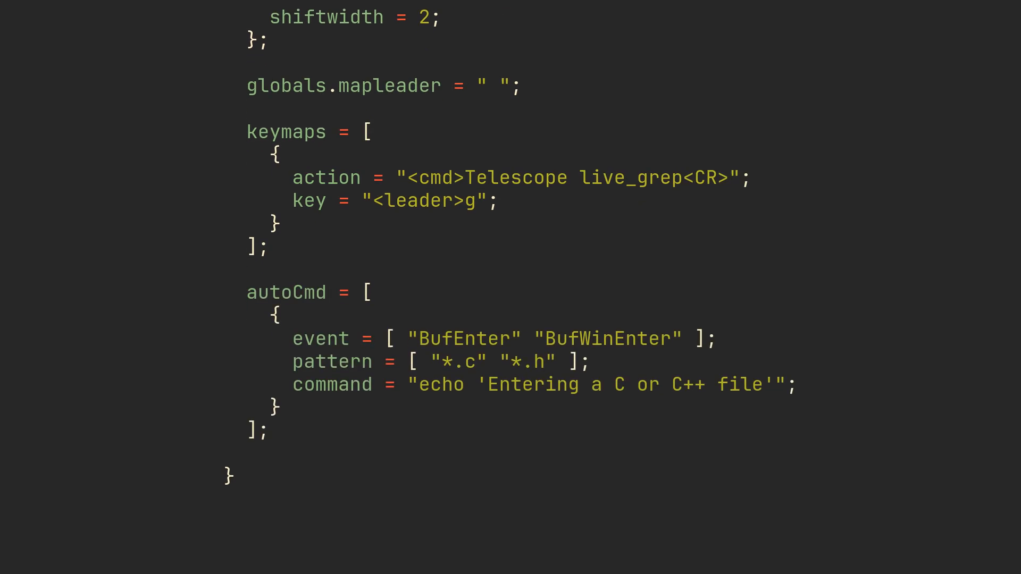
scroll(down, 3)
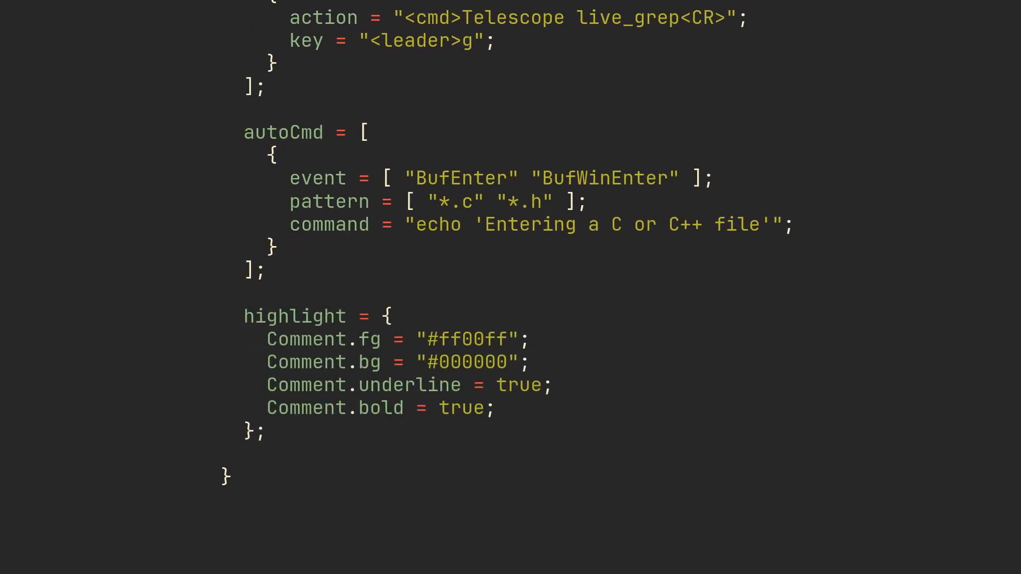